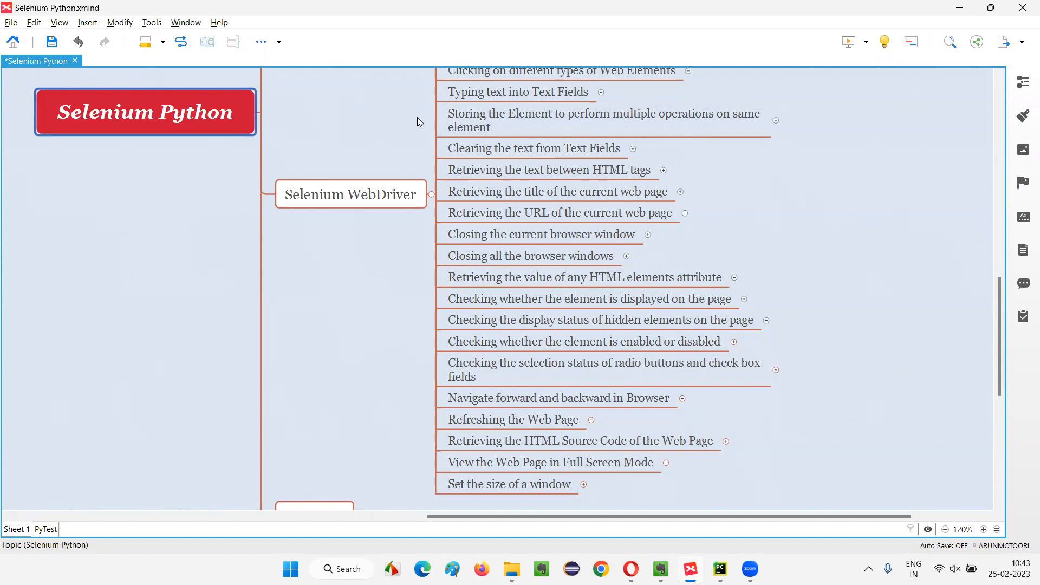
Expand 'Set the size of a window' to show driver.set_window_size(width,height) and Practical Demonstration.
left_click(350, 194)
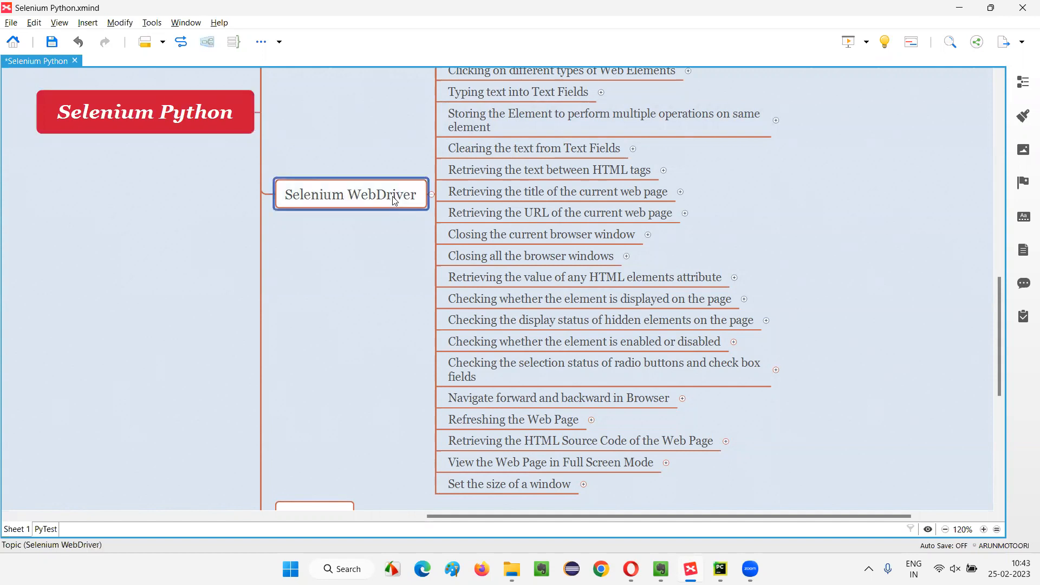
mouse_move(366, 206)
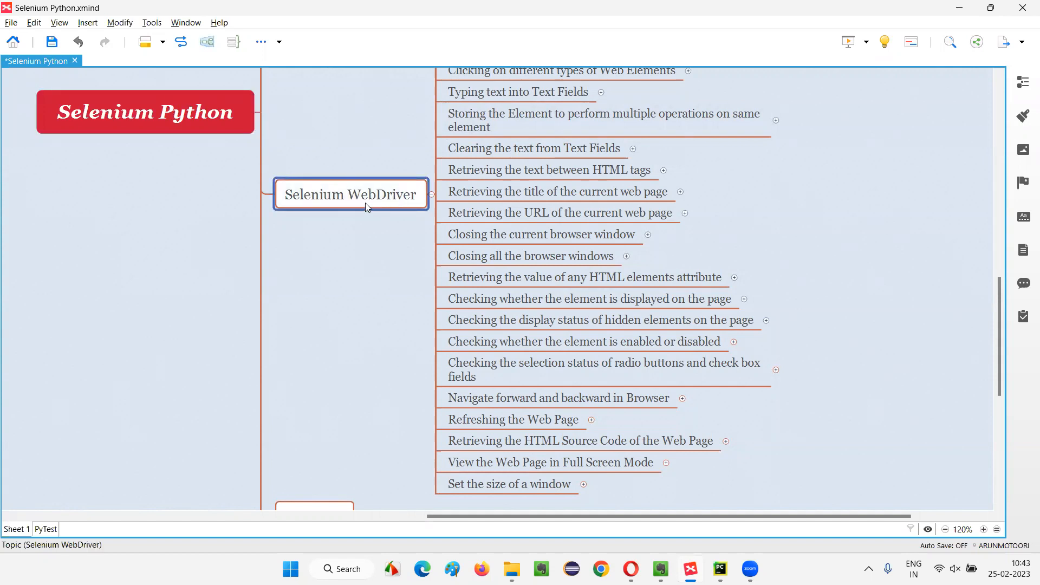
left_click(508, 484)
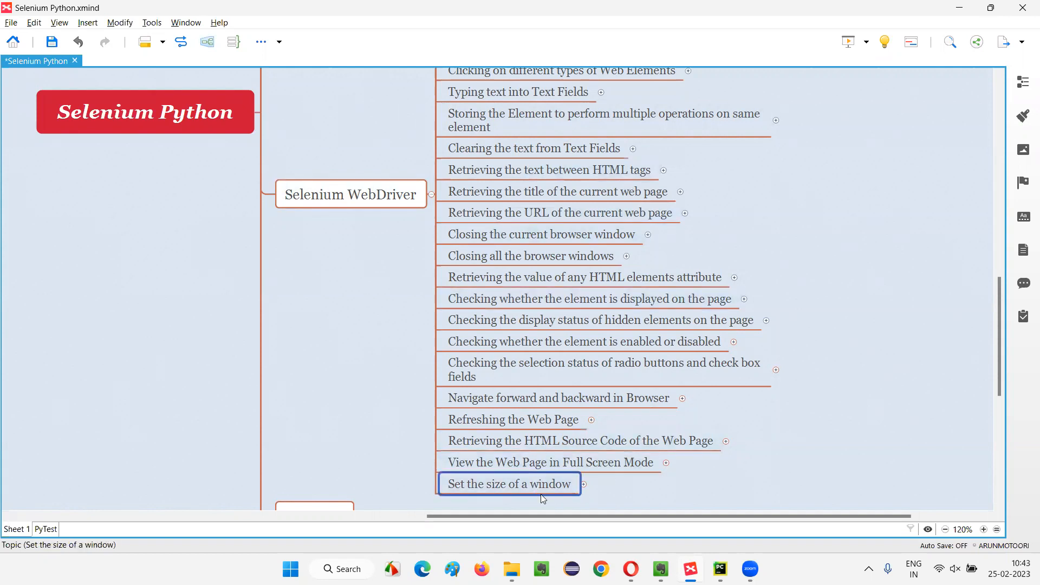
mouse_move(540, 437)
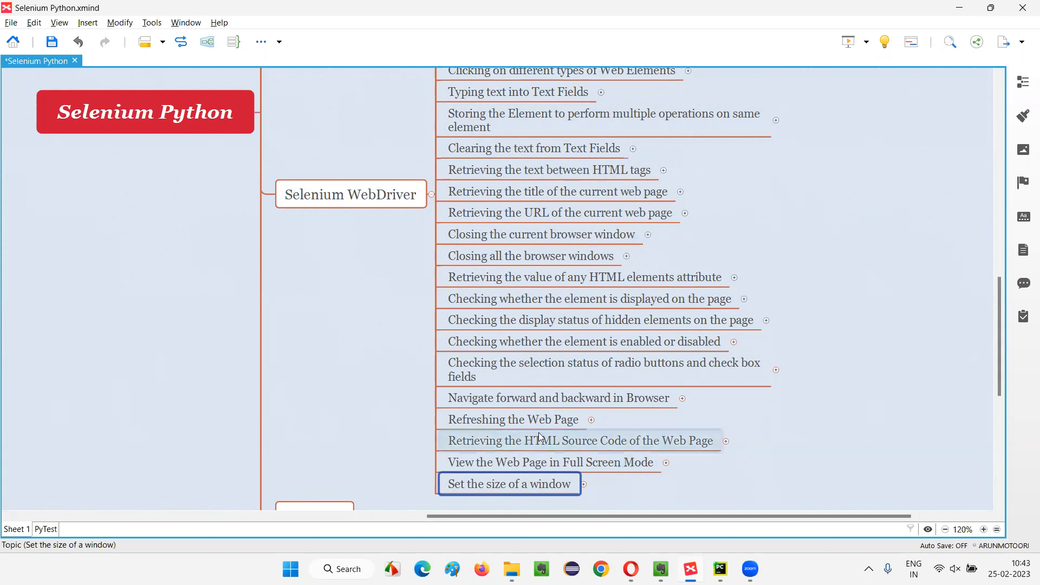
mouse_move(555, 504)
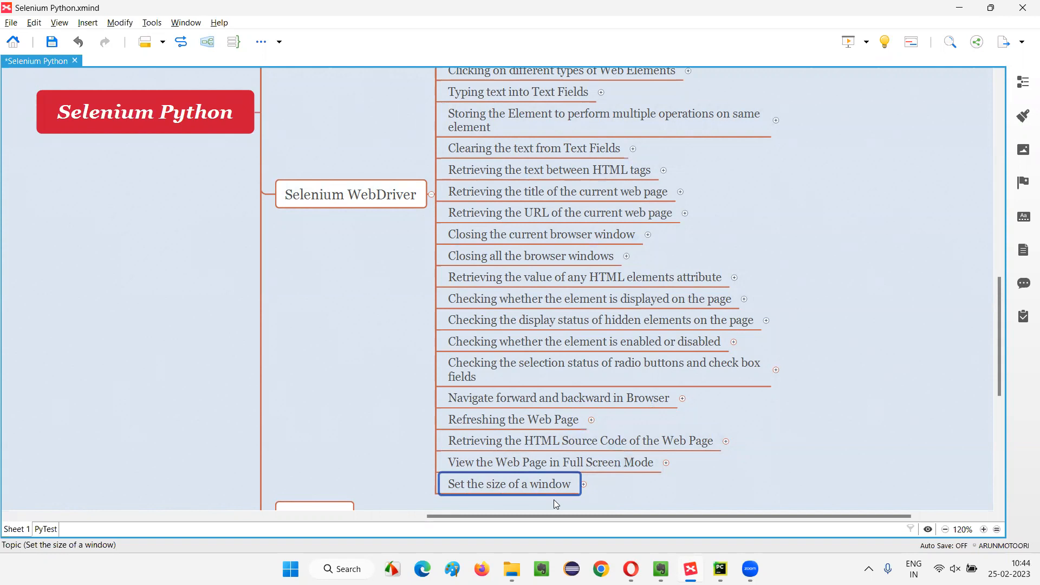
mouse_move(554, 499)
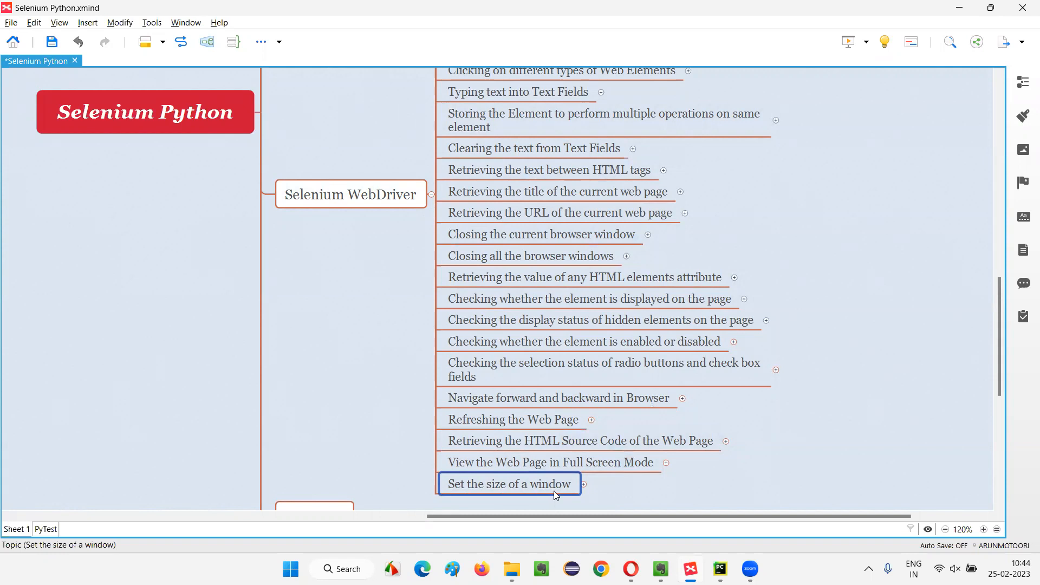
left_click(584, 483)
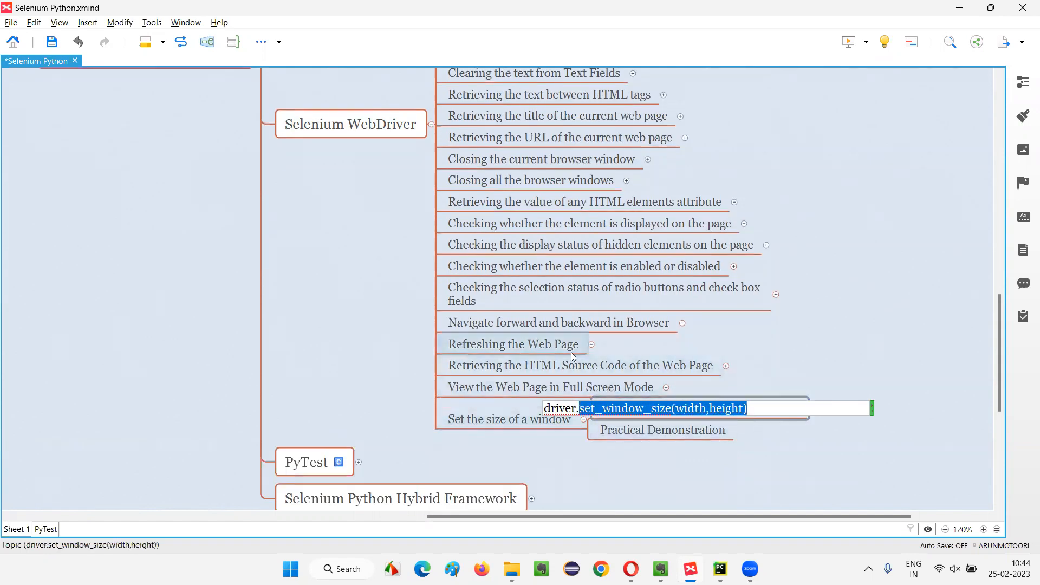
mouse_move(620, 423)
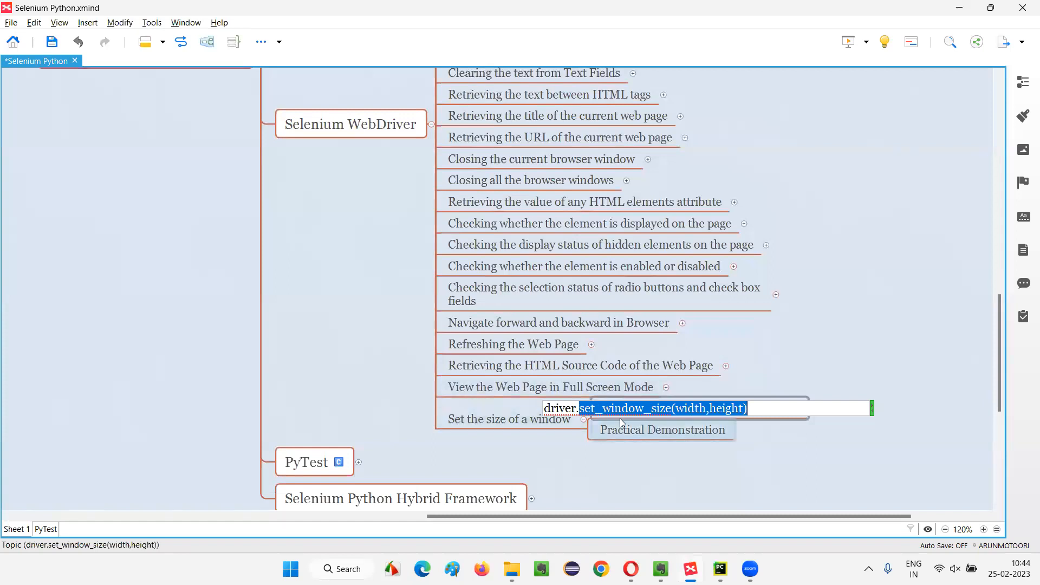
double_click(559, 408)
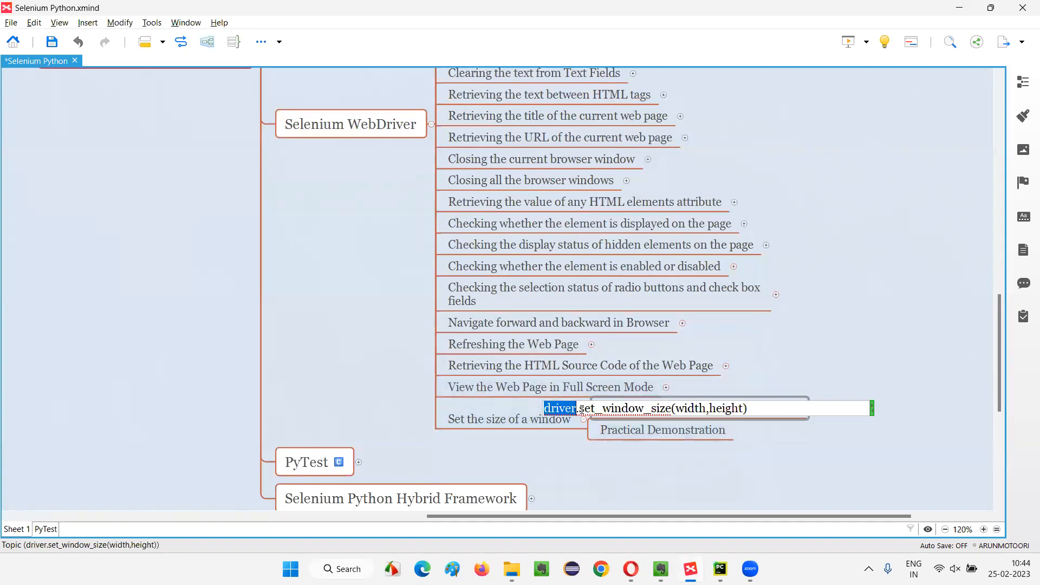
double_click(627, 408)
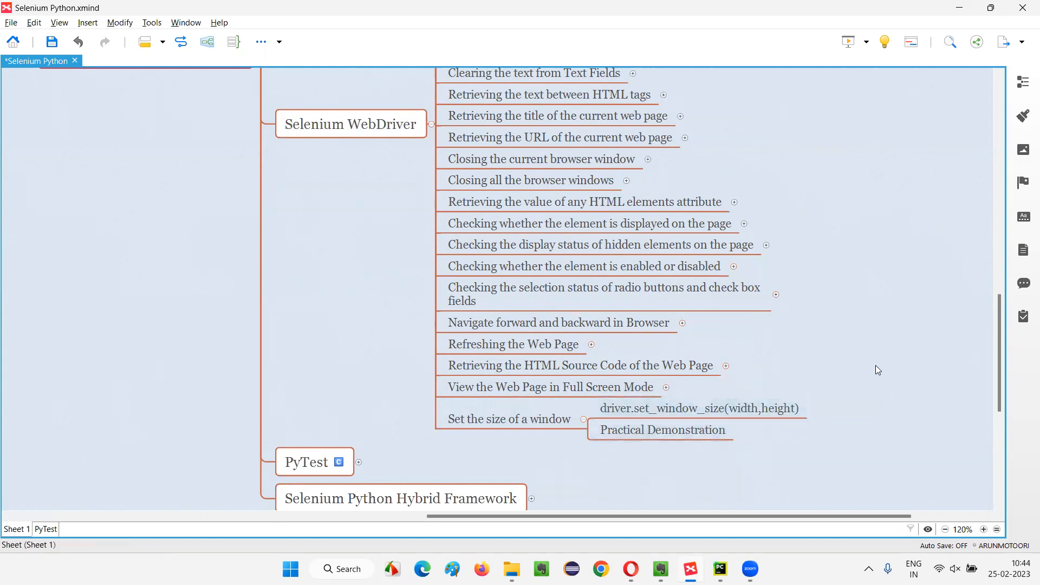
mouse_move(696, 407)
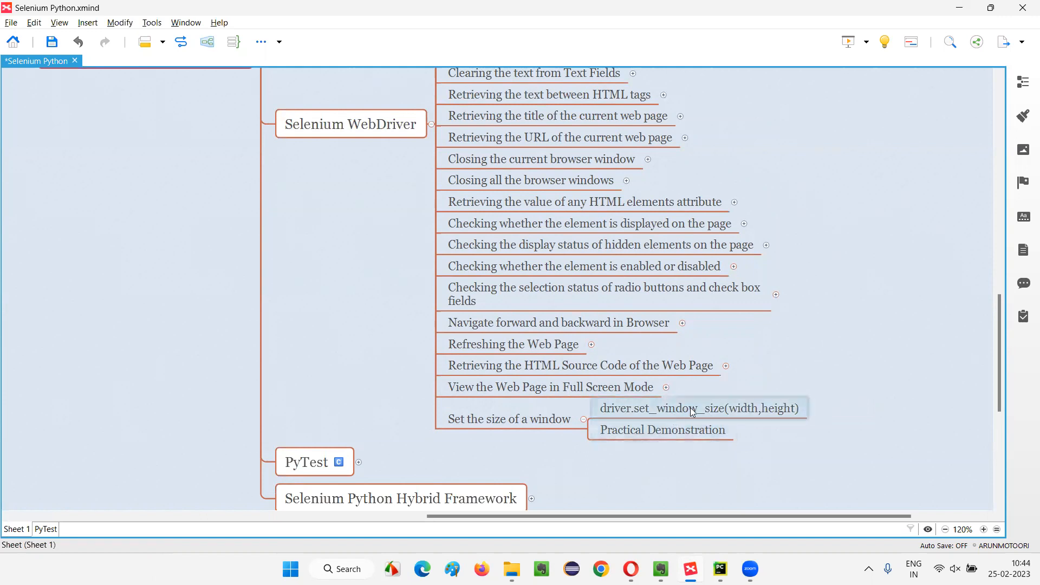
left_click(661, 429)
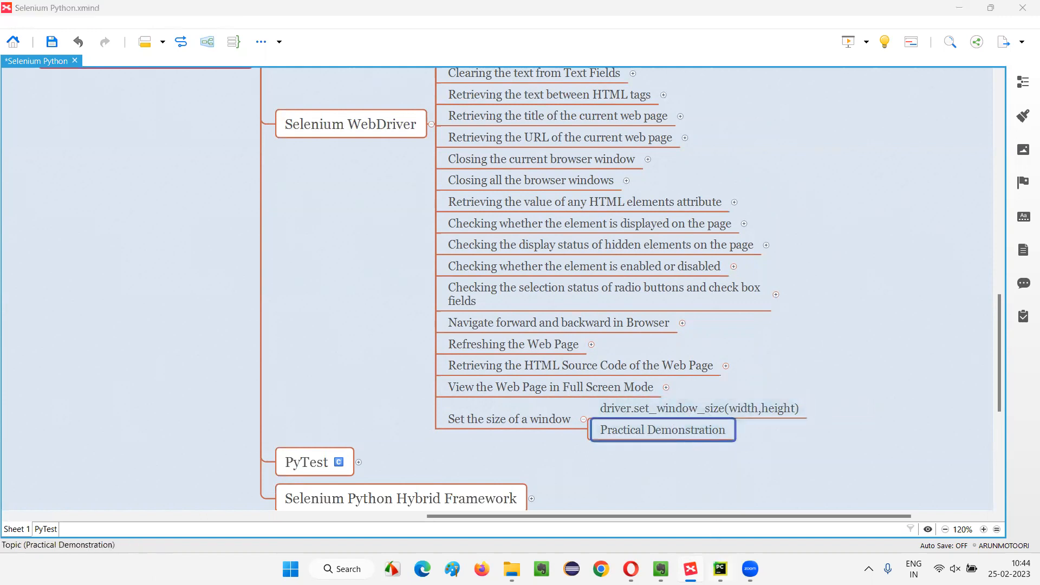
Add time.sleep(3) on a new line after the page-load code in main.py.
left_click(719, 570)
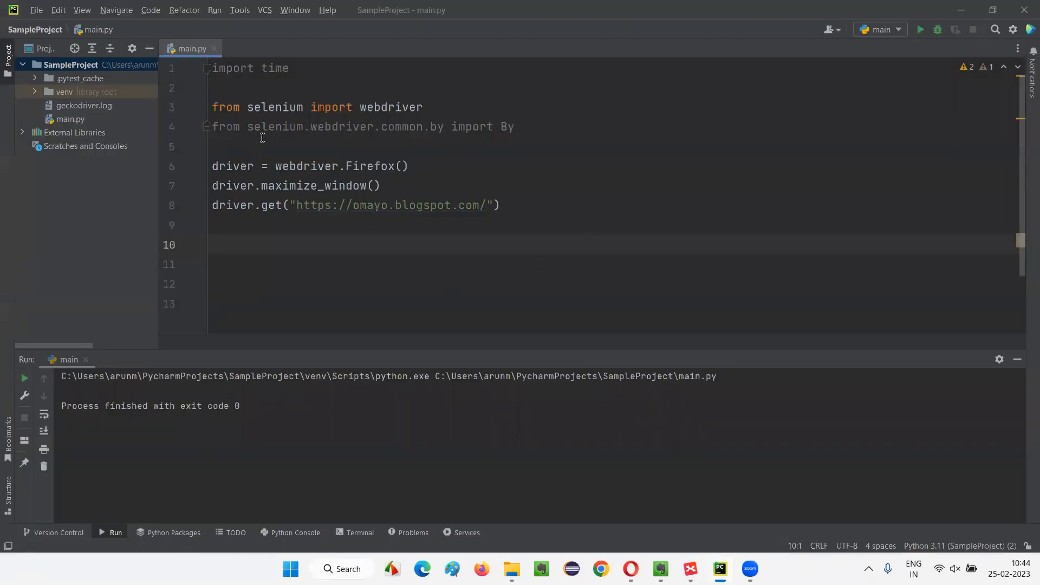
mouse_move(410, 183)
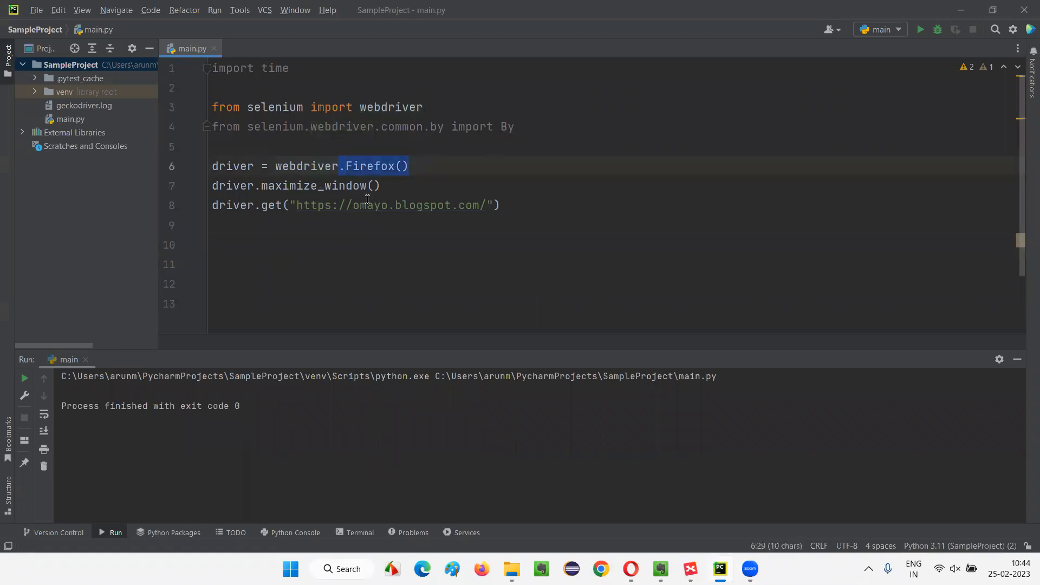
left_click(380, 186)
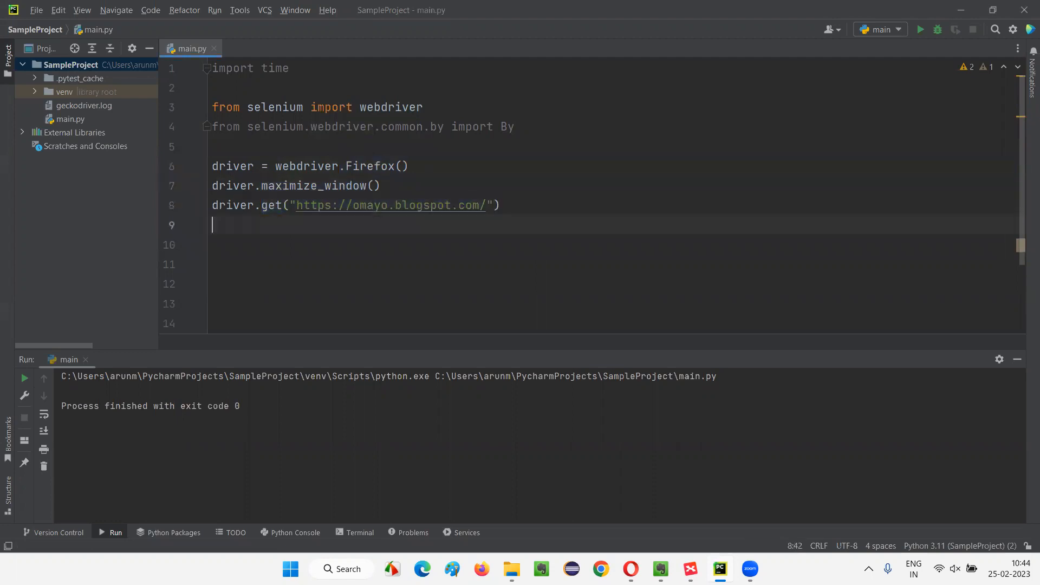
type("time")
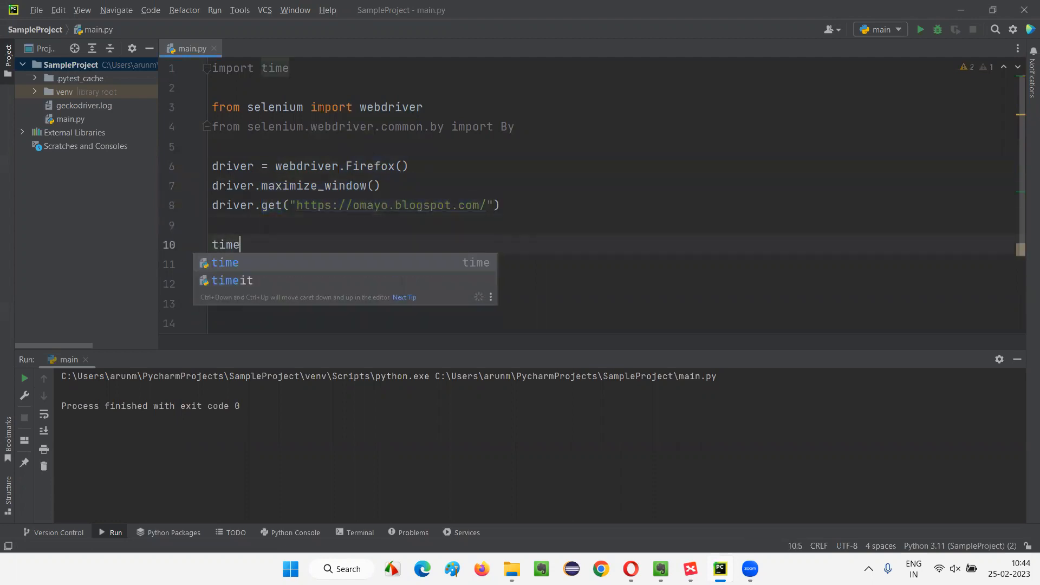
type(".s")
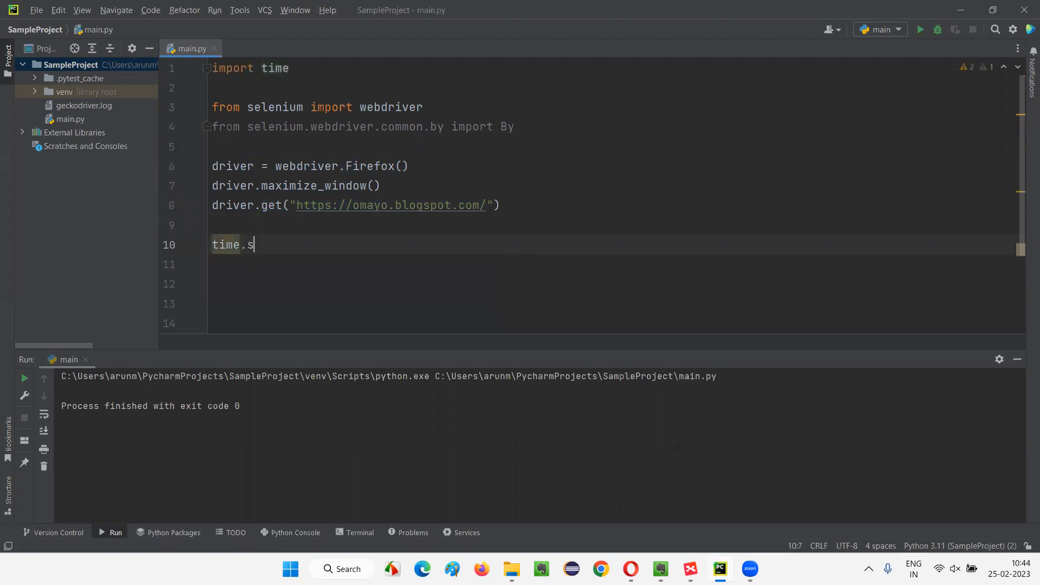
type("leep(3)")
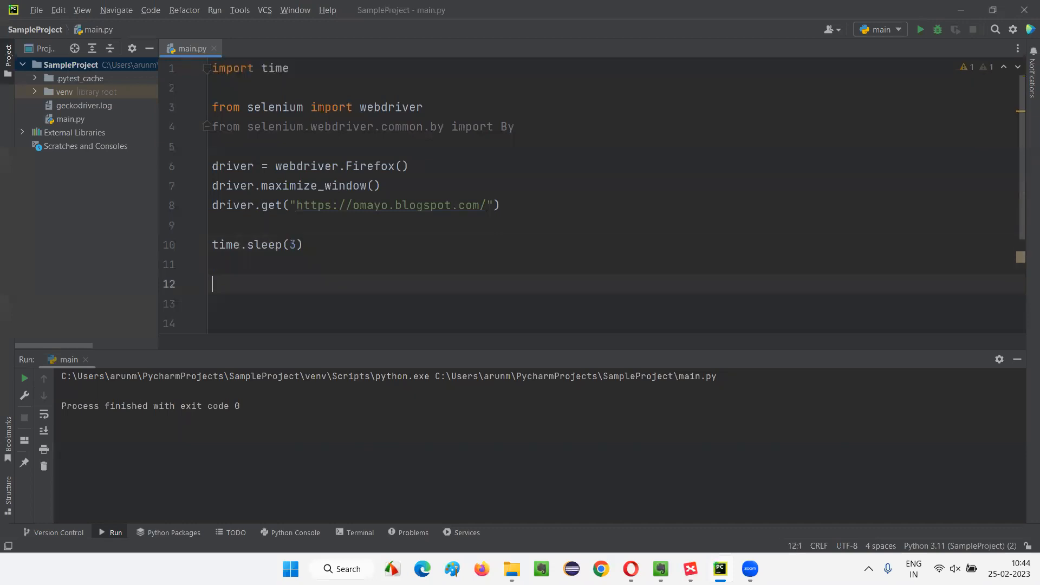
Add the resize call driver.set_window_size(300,800) below the wait.
scroll("down", 3)
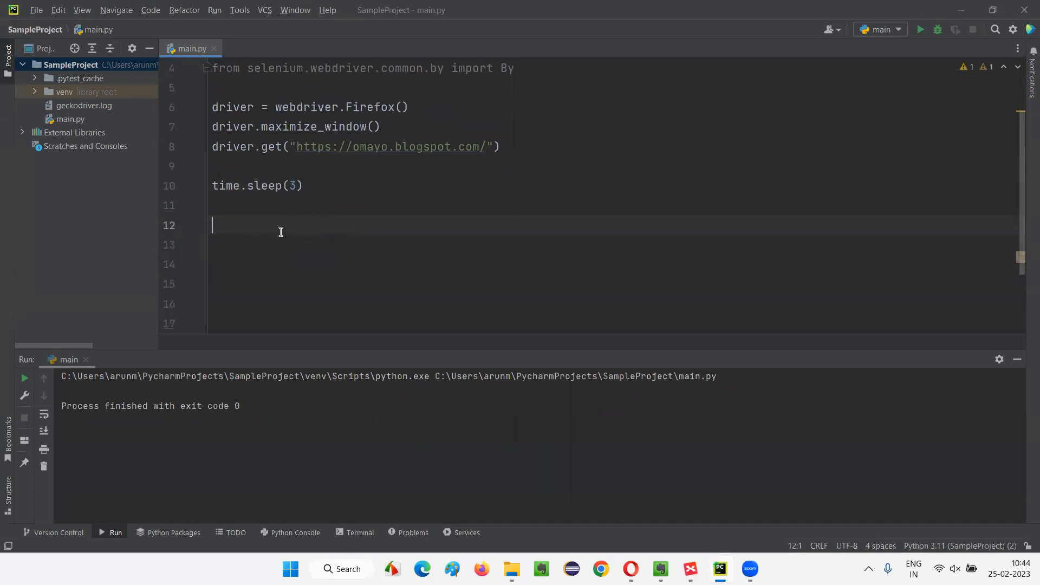
mouse_move(440, 248)
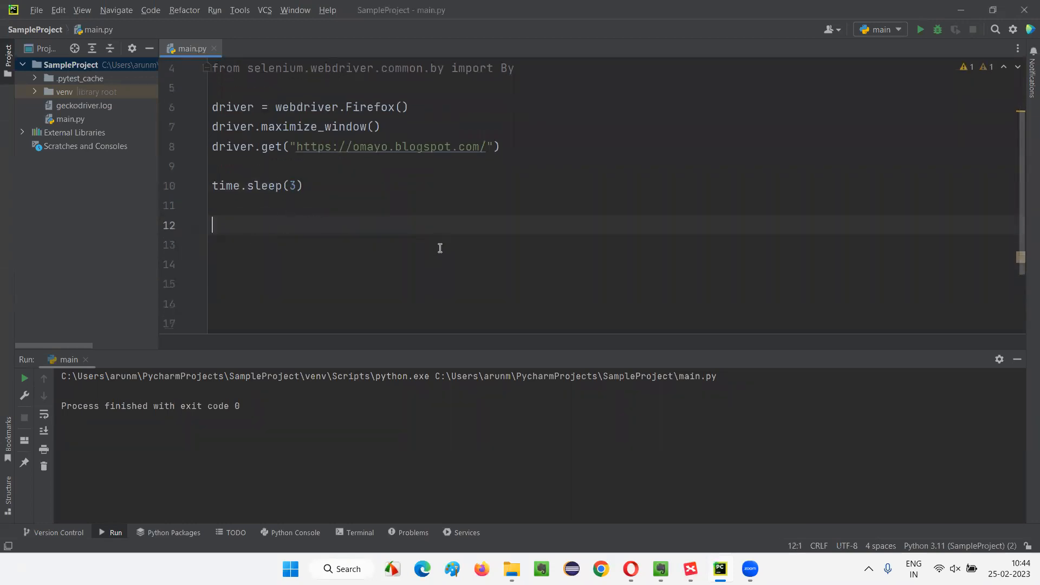
type("driver.ser")
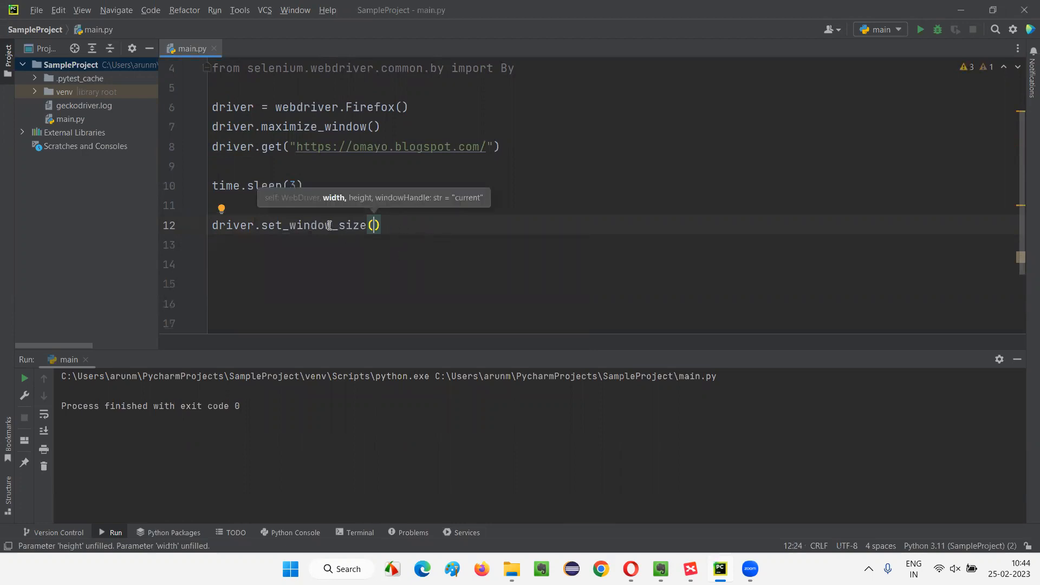
mouse_move(388, 212)
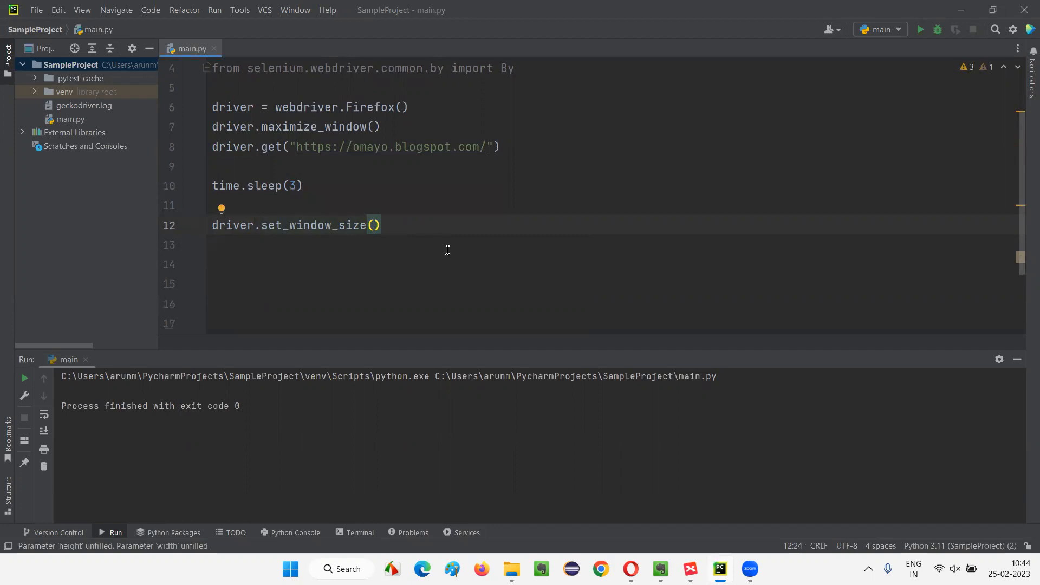
type("300,")
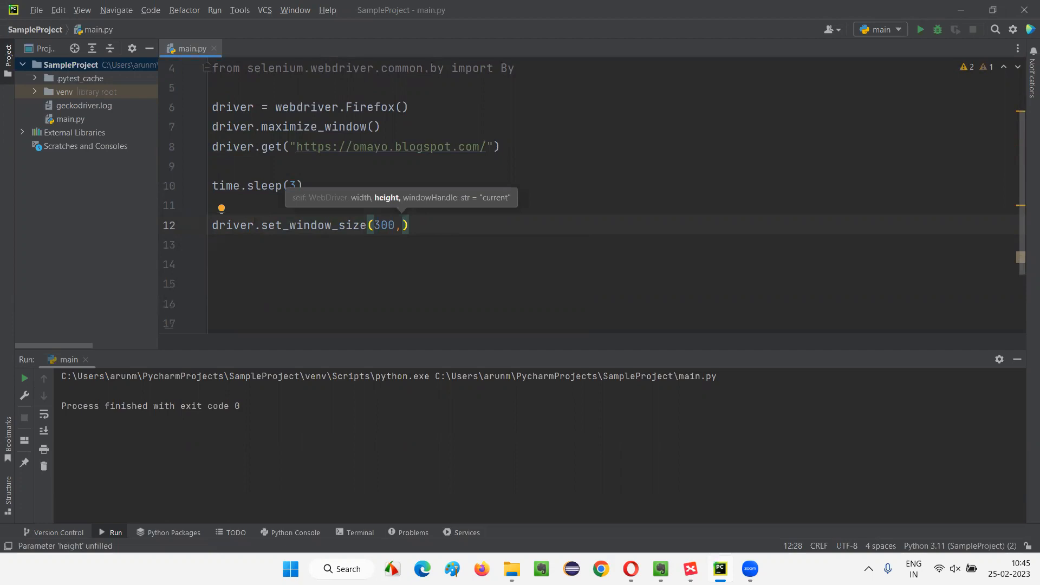
type("800")
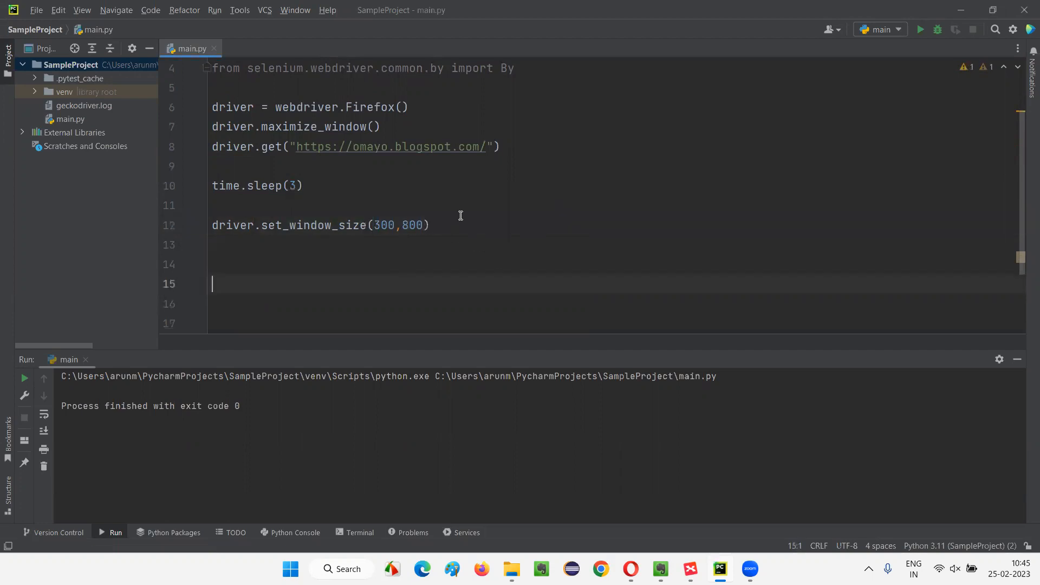
key("backspace")
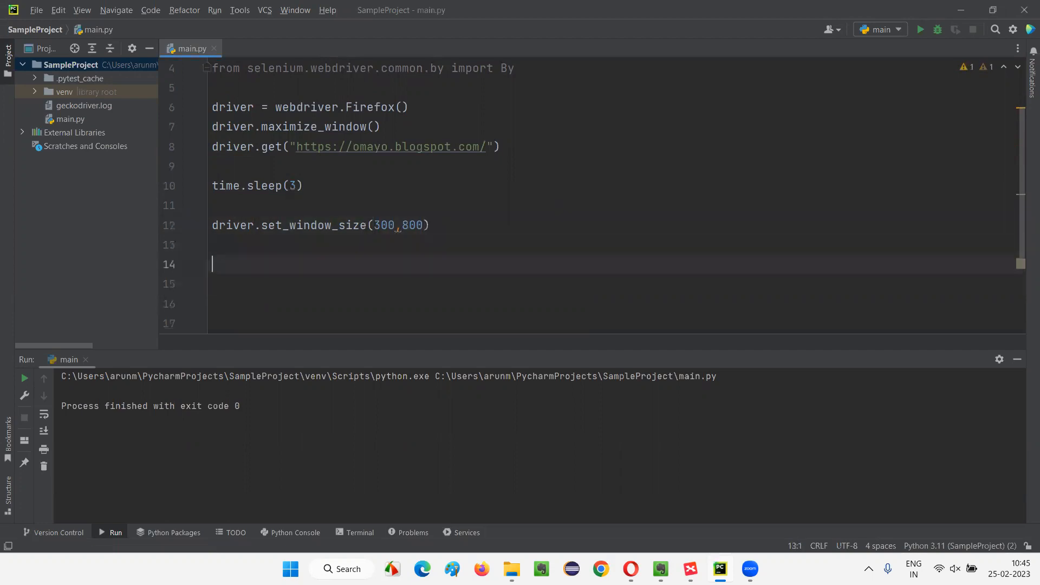
Follow the resize with time.sleep(3) and driver.quit().
type("time.slee")
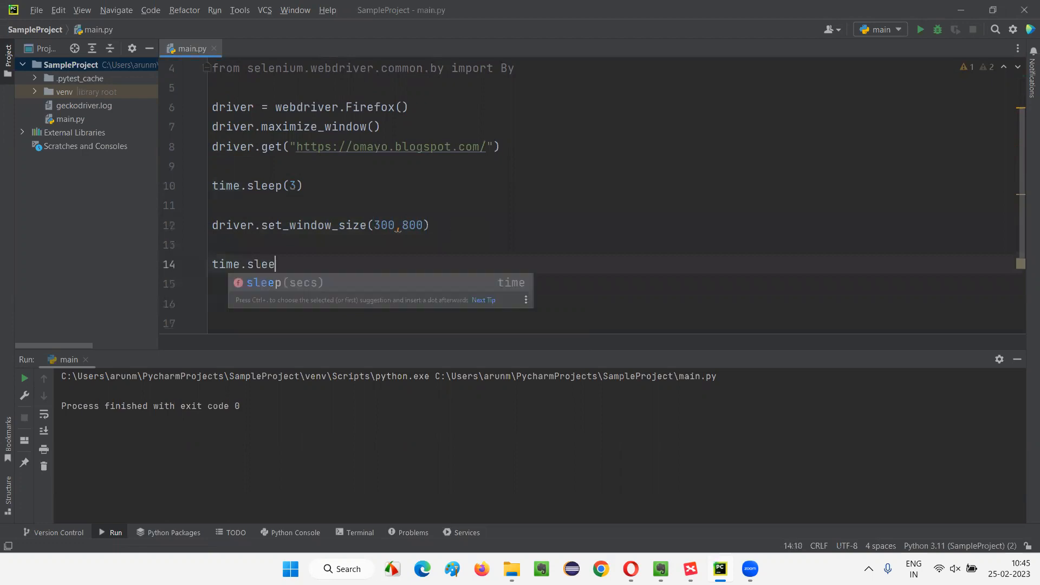
type("p(3)")
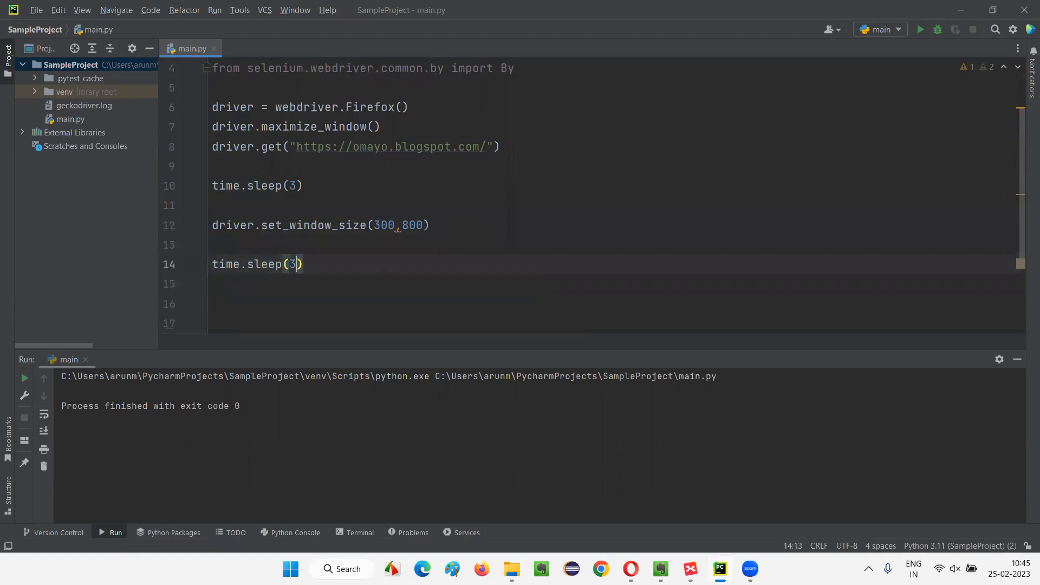
type("driver")
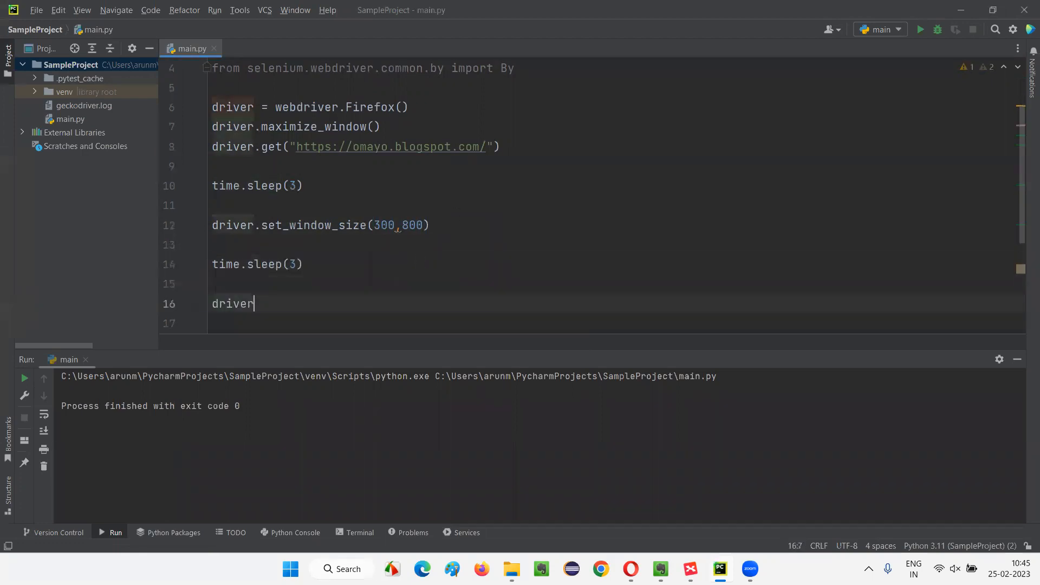
type(".quit()")
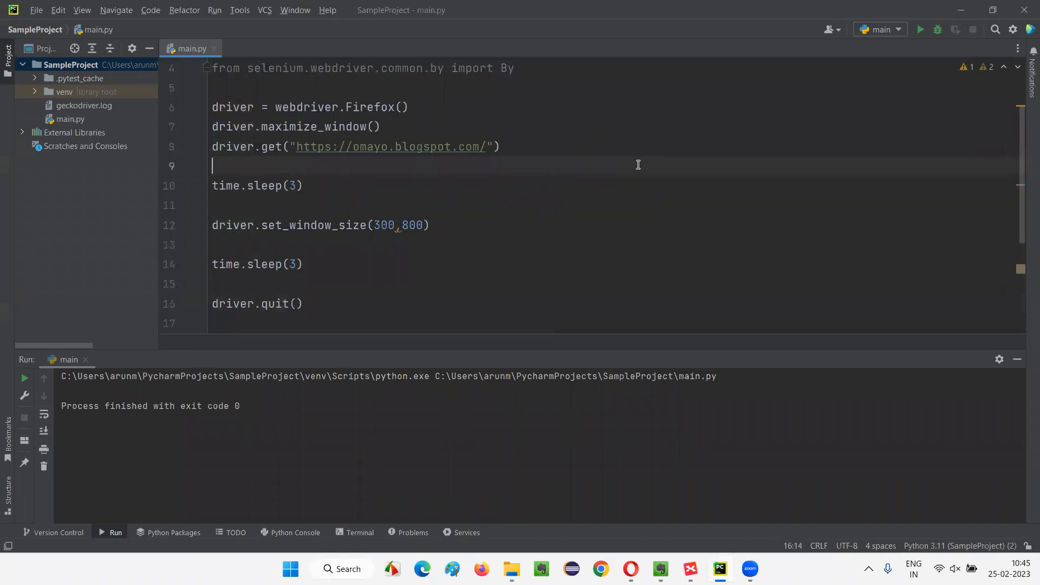
right_click(490, 168)
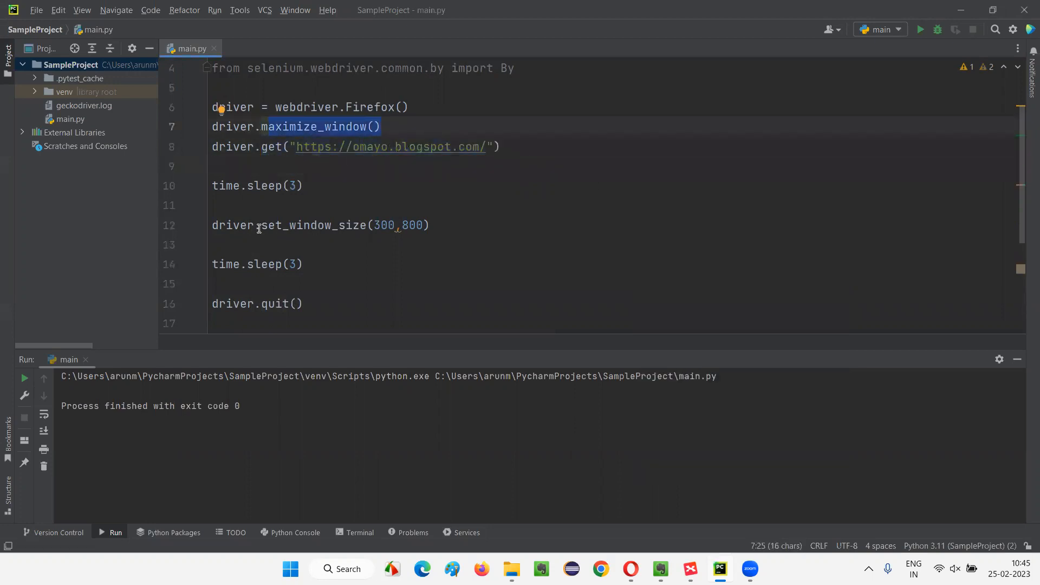
double_click(313, 224)
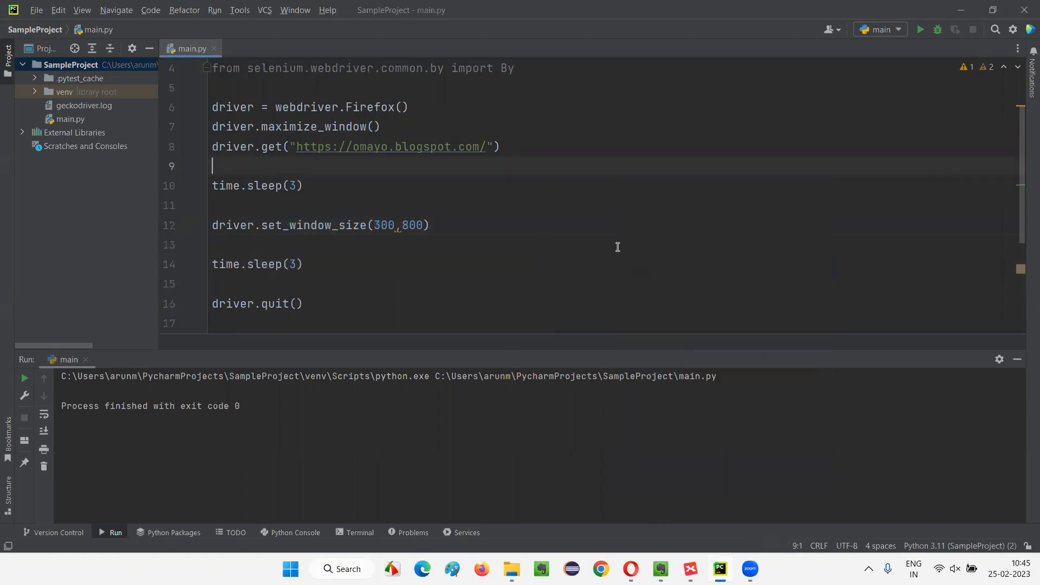
Run main.py from PyCharm's toolbar to launch Firefox and resize it to 300x800.
left_click(920, 29)
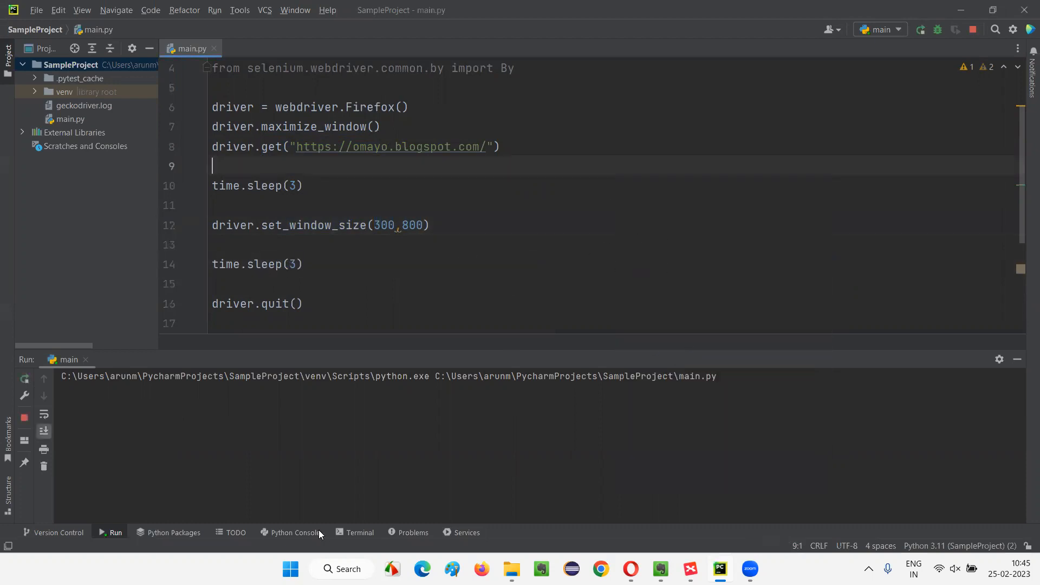
mouse_move(610, 230)
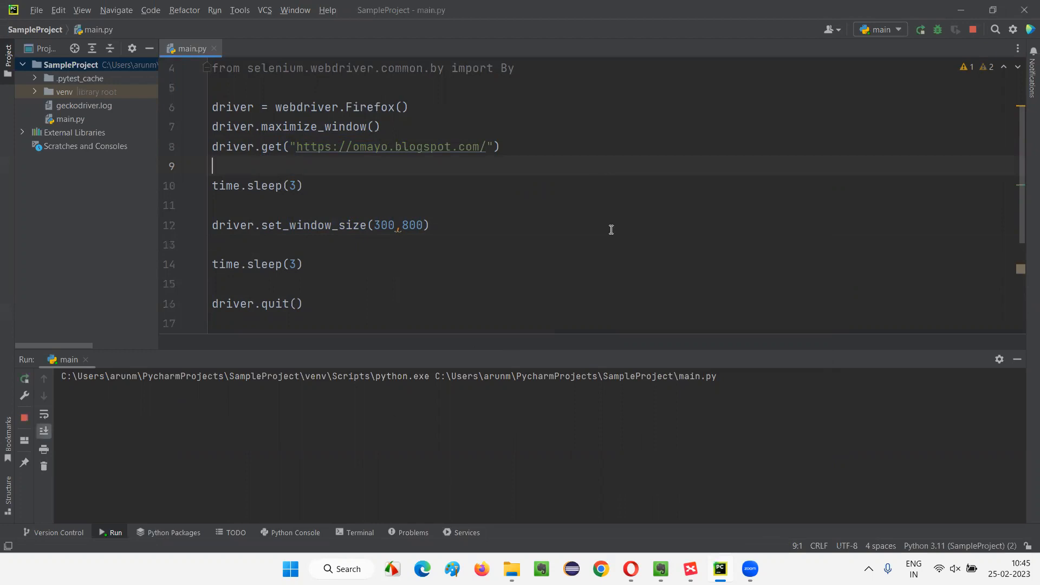
mouse_move(616, 206)
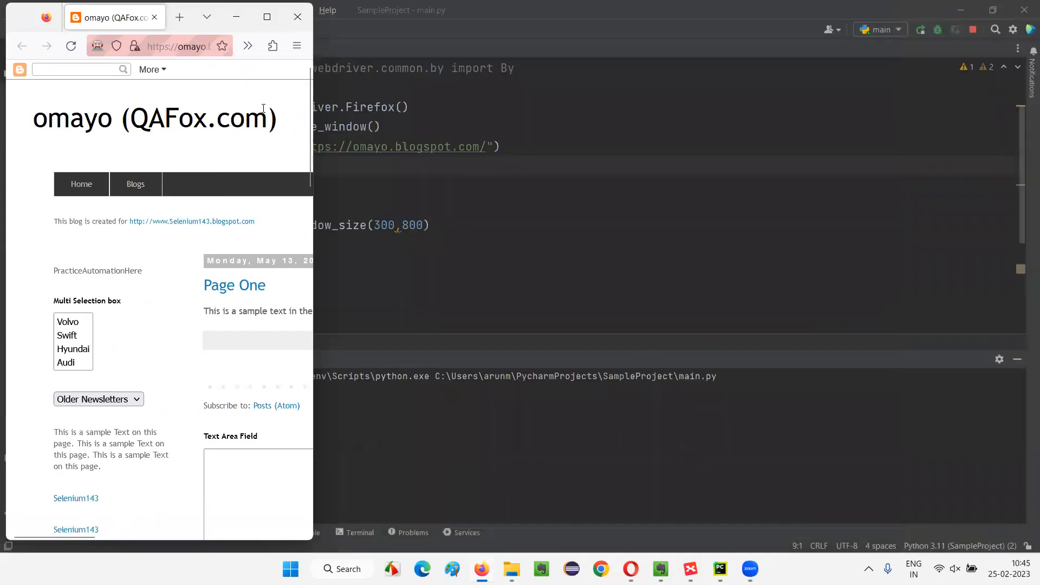
mouse_move(204, 27)
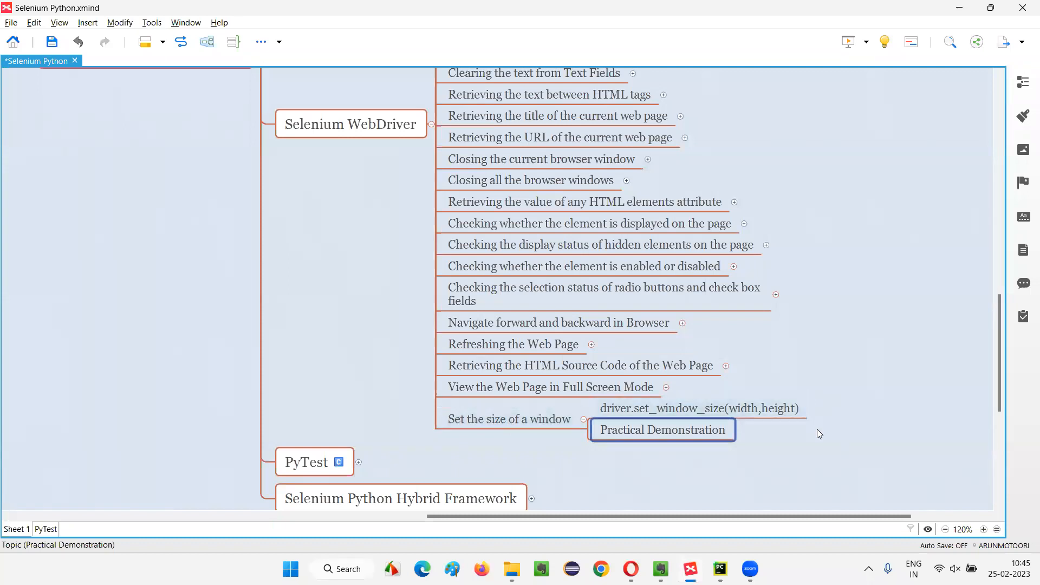
left_click(698, 407)
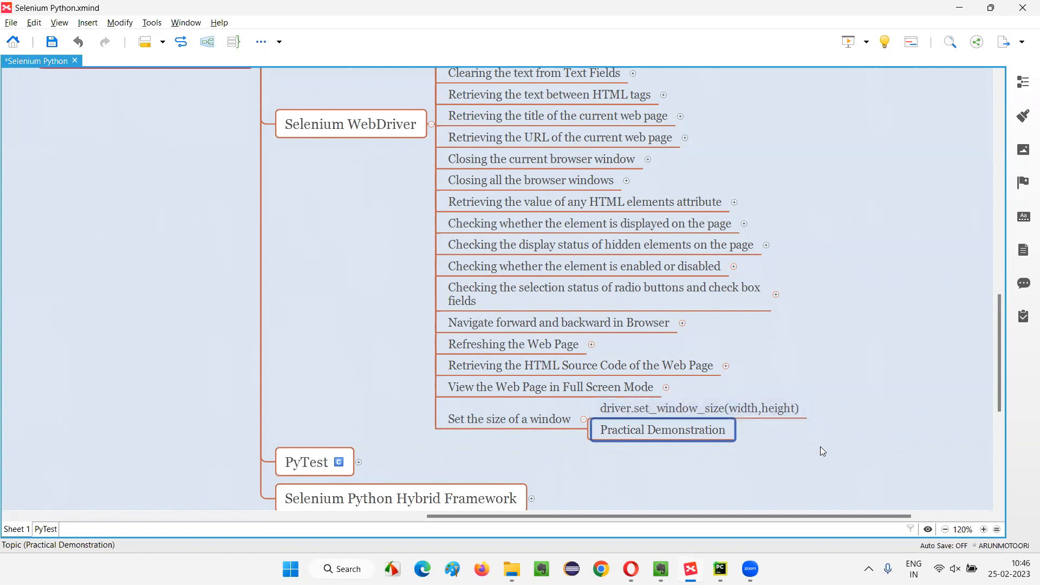
mouse_move(810, 71)
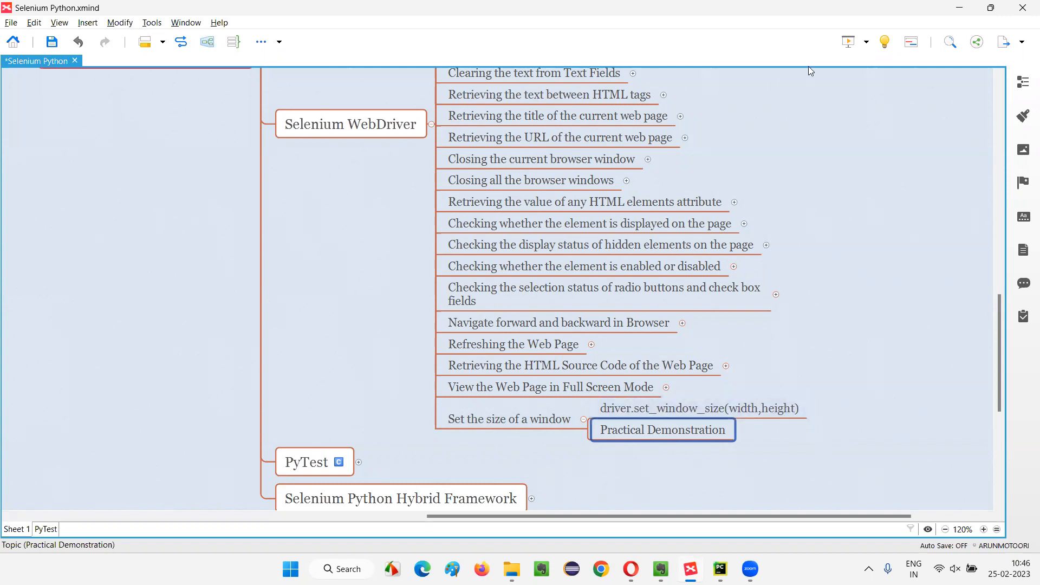